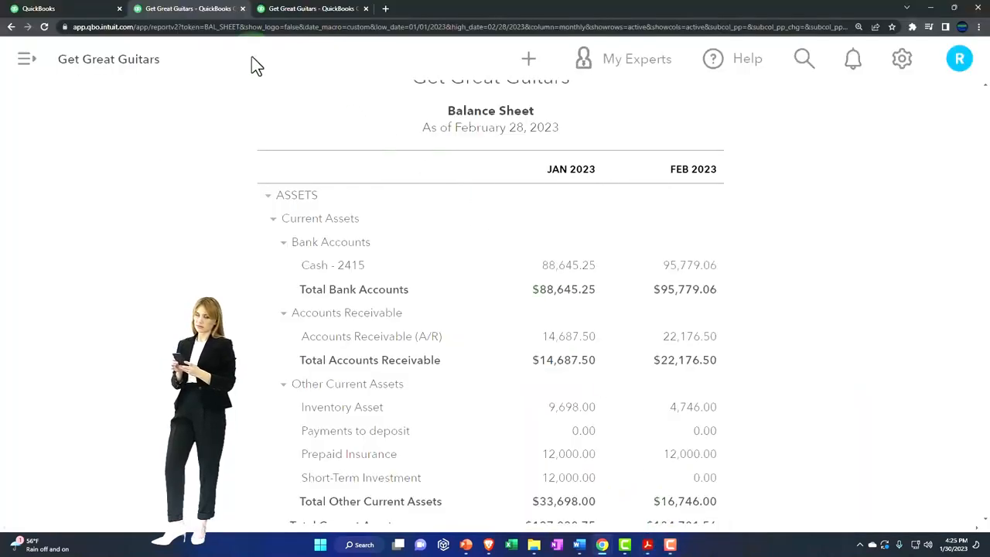
# - Open the Reports page showing Balance Sheet and Profit and Loss favourites
pyautogui.click(27, 59)
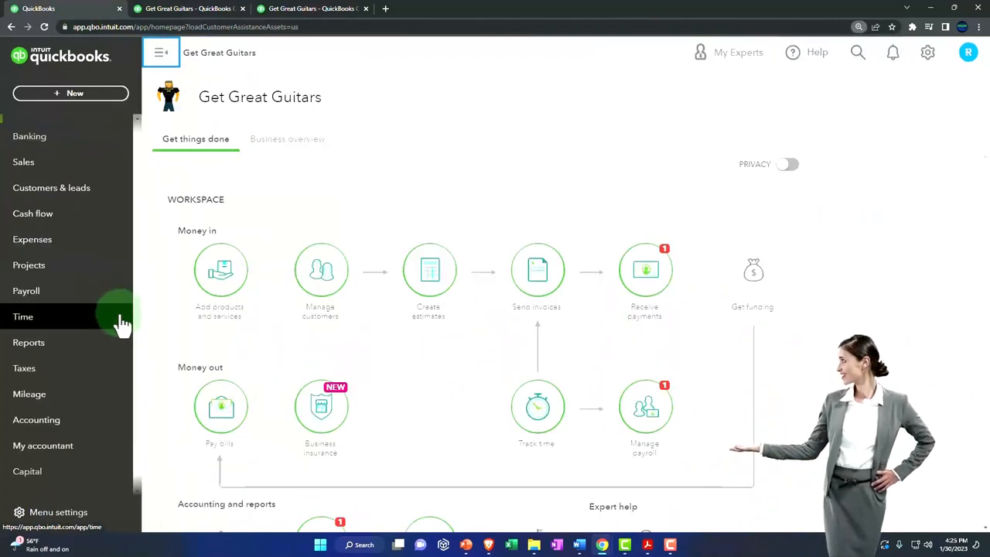
pyautogui.moveTo(112, 387)
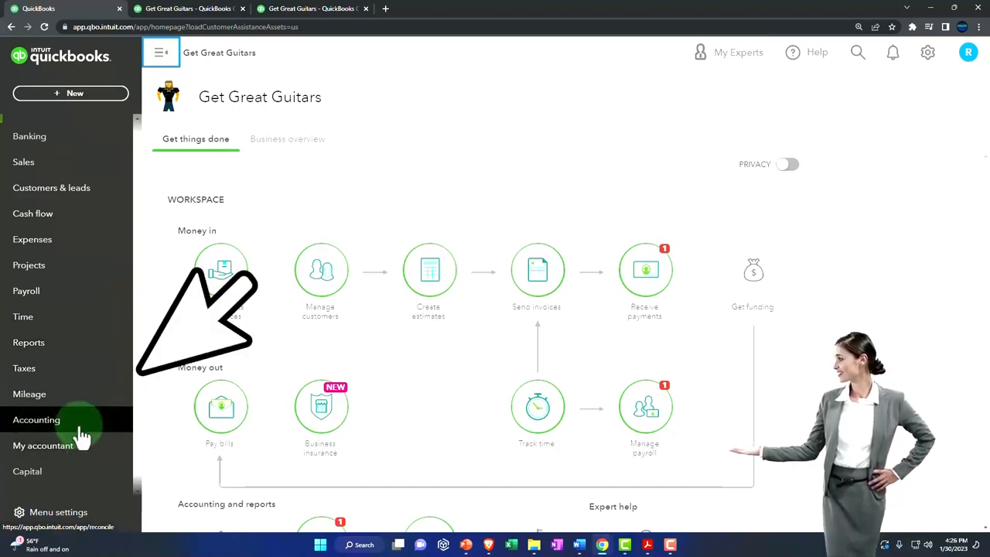
pyautogui.click(36, 419)
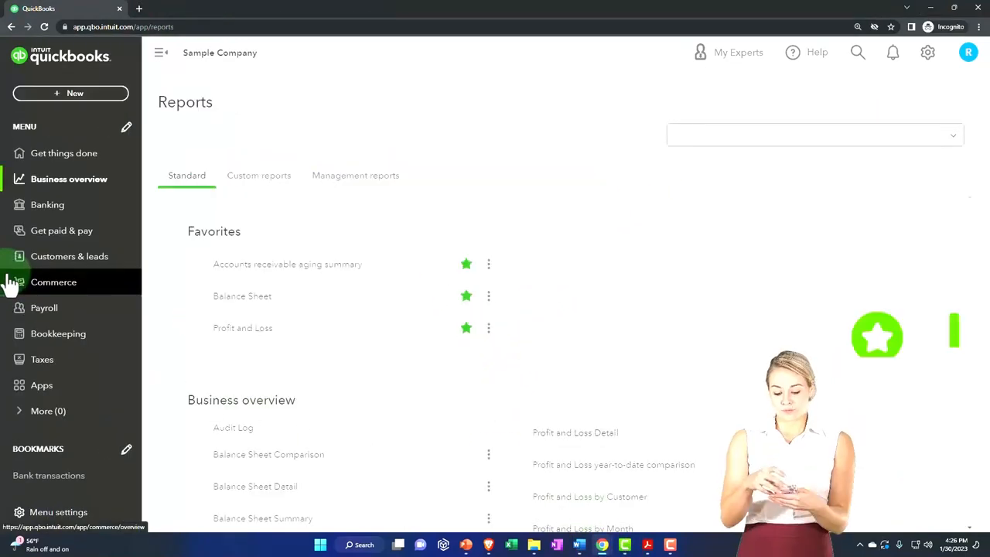
# - Go to Bookkeeping > Reconcile, with Cash - 2415 selected as the account
pyautogui.click(58, 333)
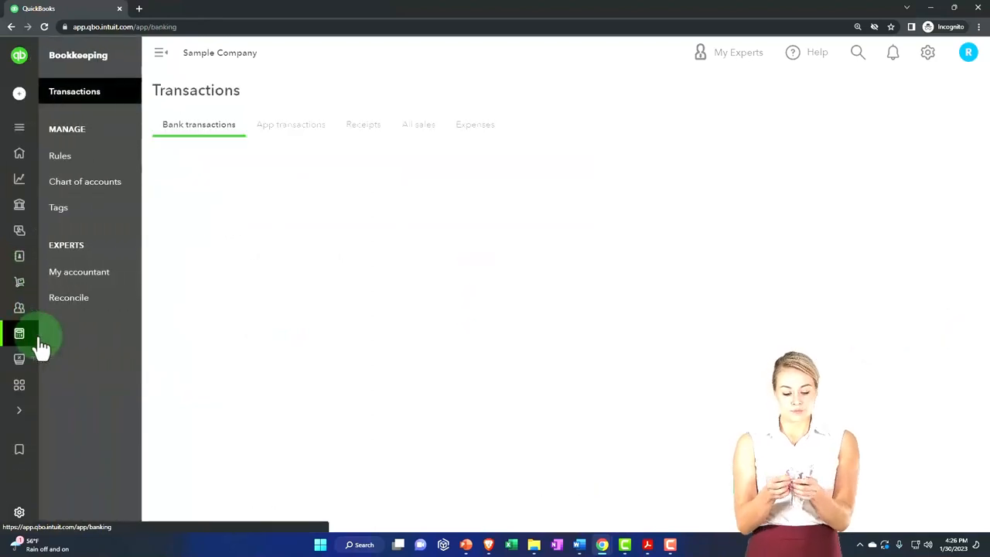
pyautogui.click(68, 297)
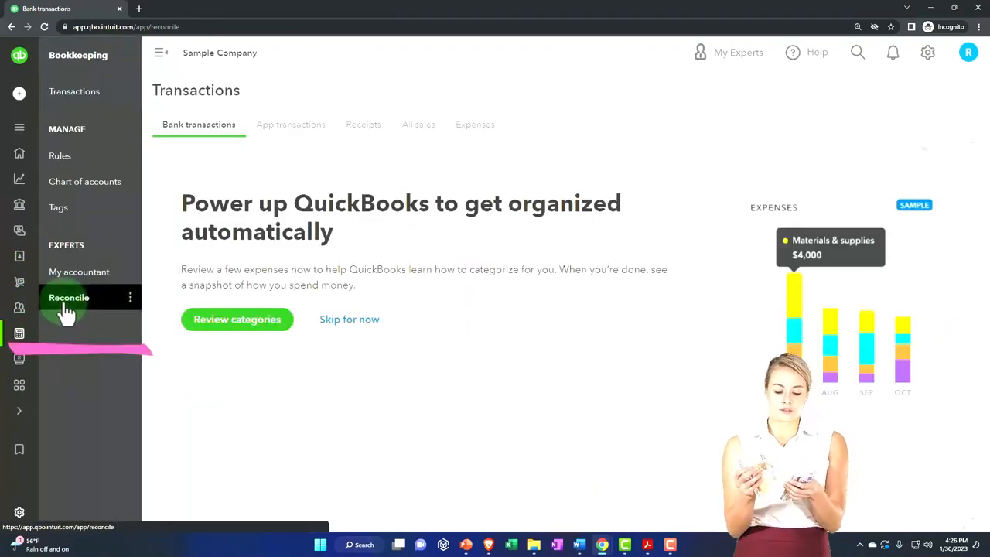
pyautogui.click(69, 298)
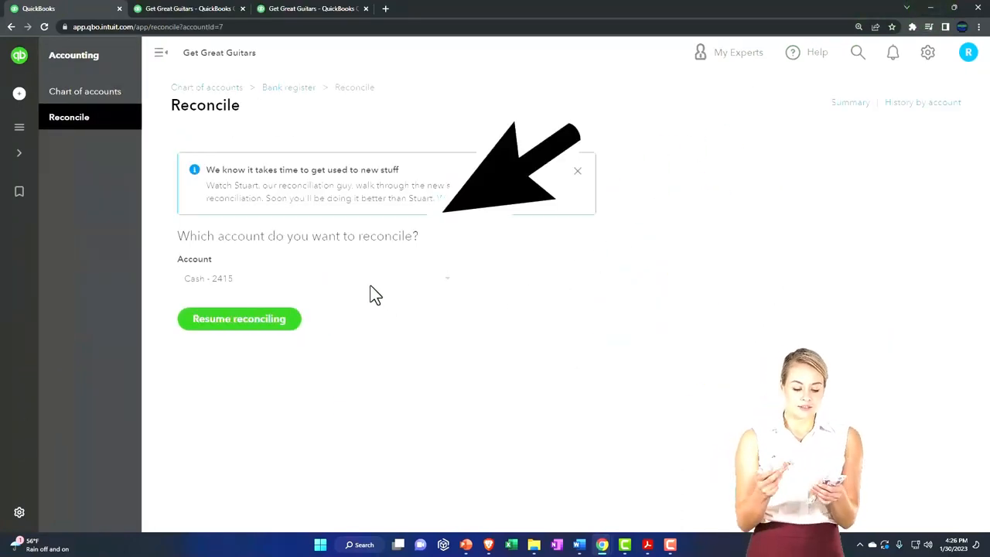
# - Resume the Cash - 2415 January 31, 2023 reconciliation and collapse the left menu
pyautogui.click(239, 318)
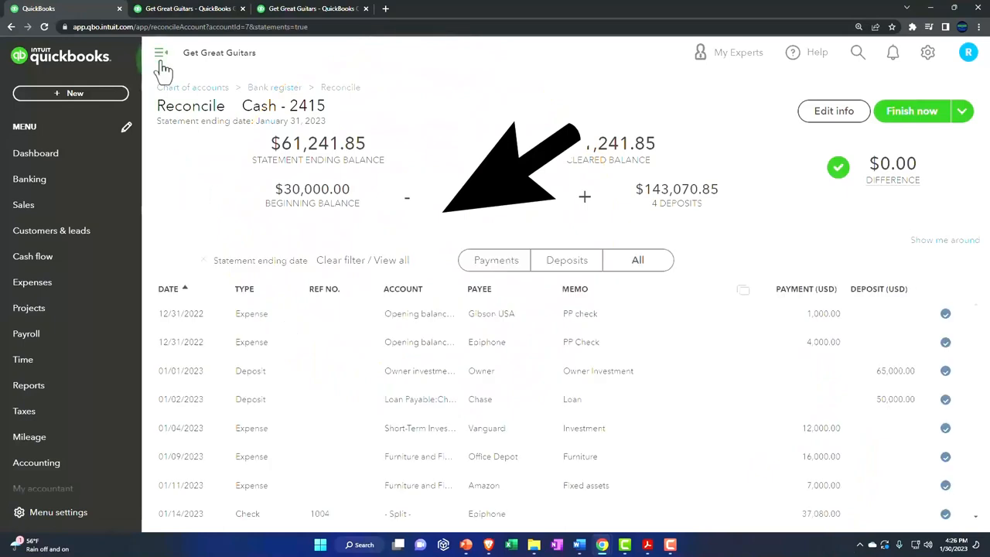
pyautogui.click(161, 53)
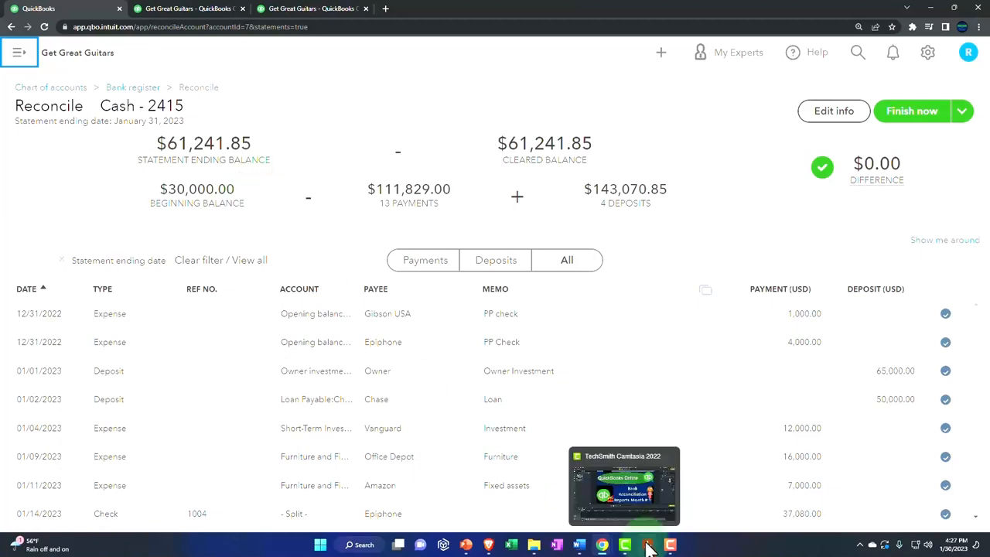
pyautogui.click(670, 544)
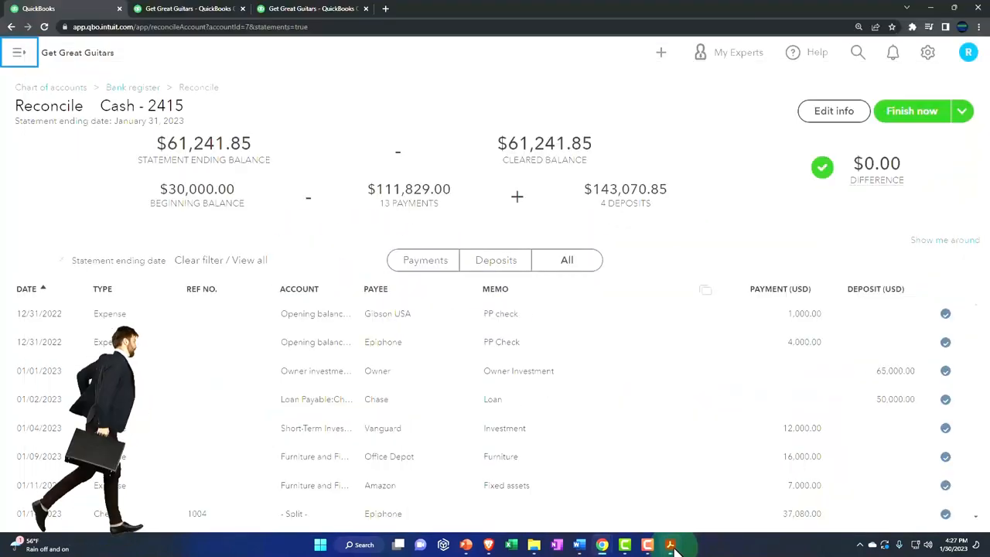
pyautogui.click(669, 544)
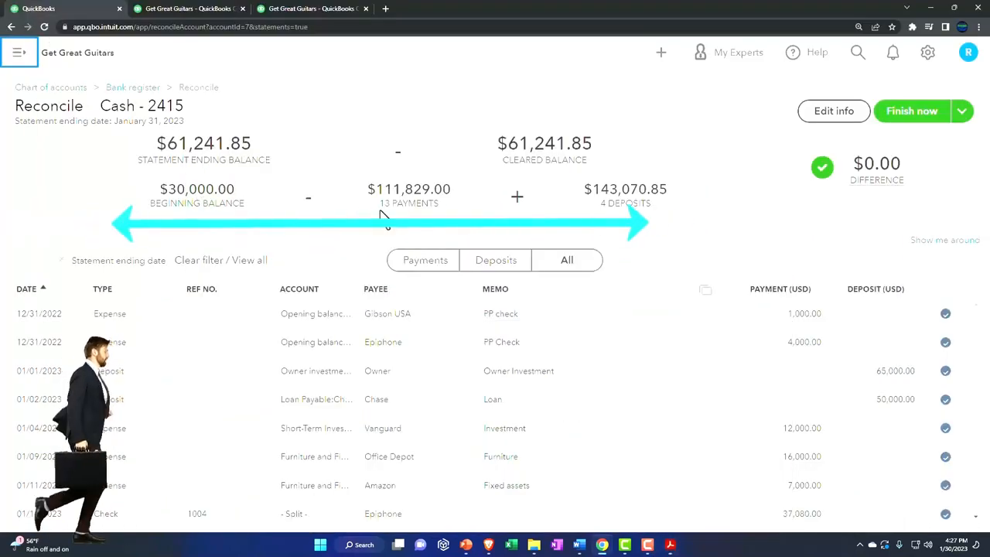
pyautogui.moveTo(677, 211)
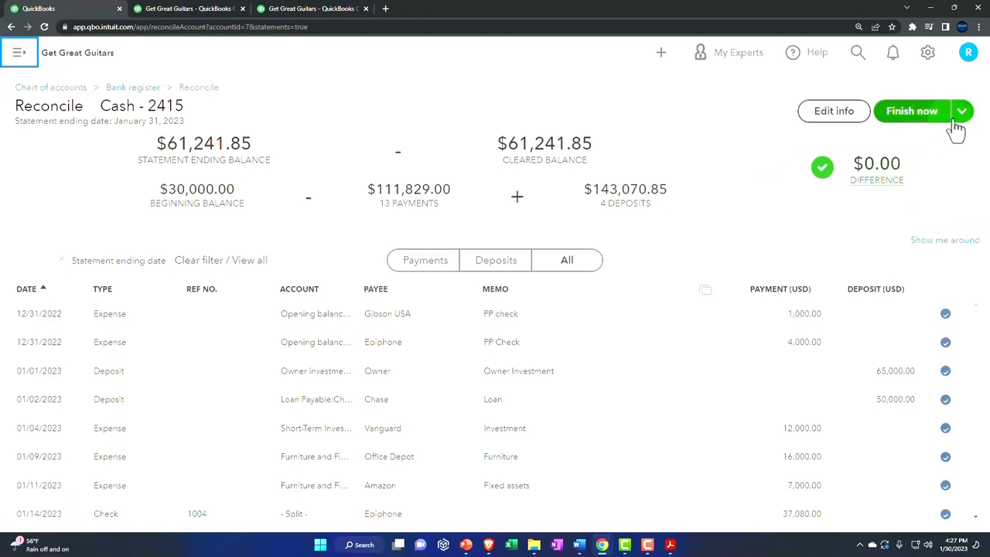
pyautogui.click(961, 110)
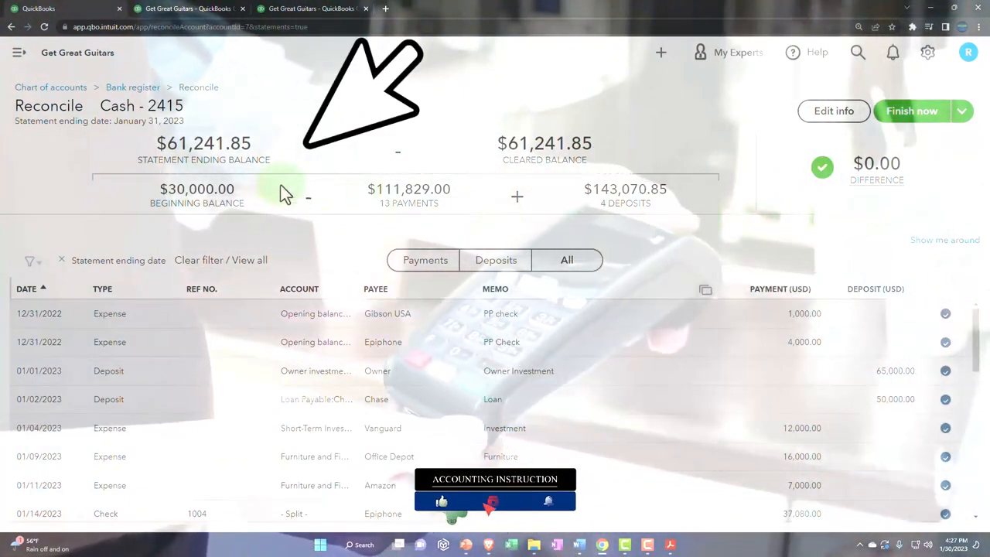
pyautogui.moveTo(460, 177)
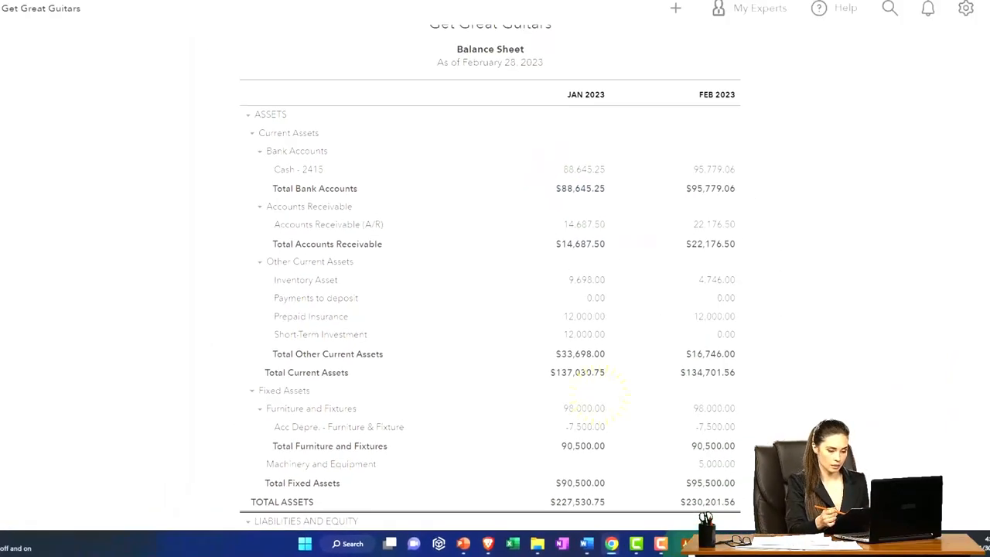
pyautogui.click(669, 544)
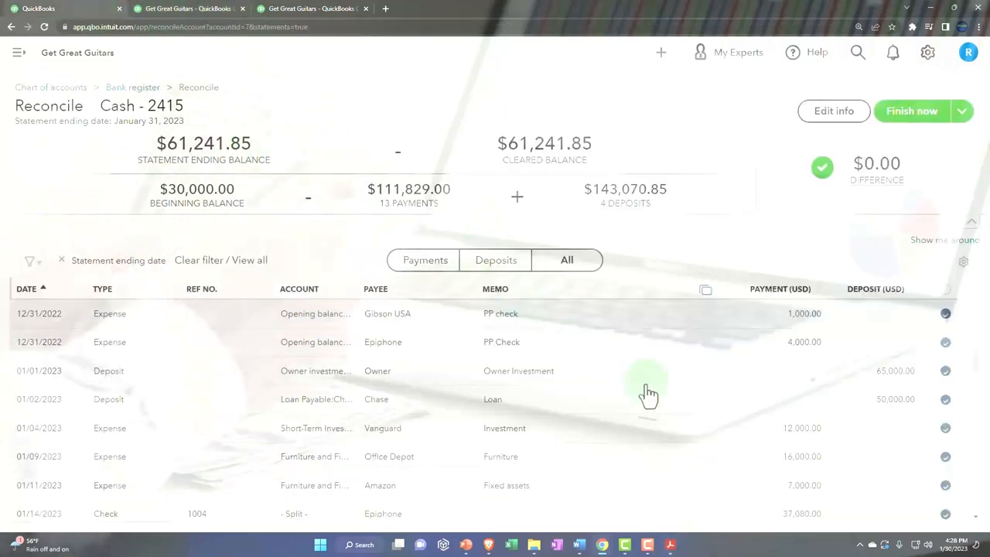
pyautogui.moveTo(669, 418)
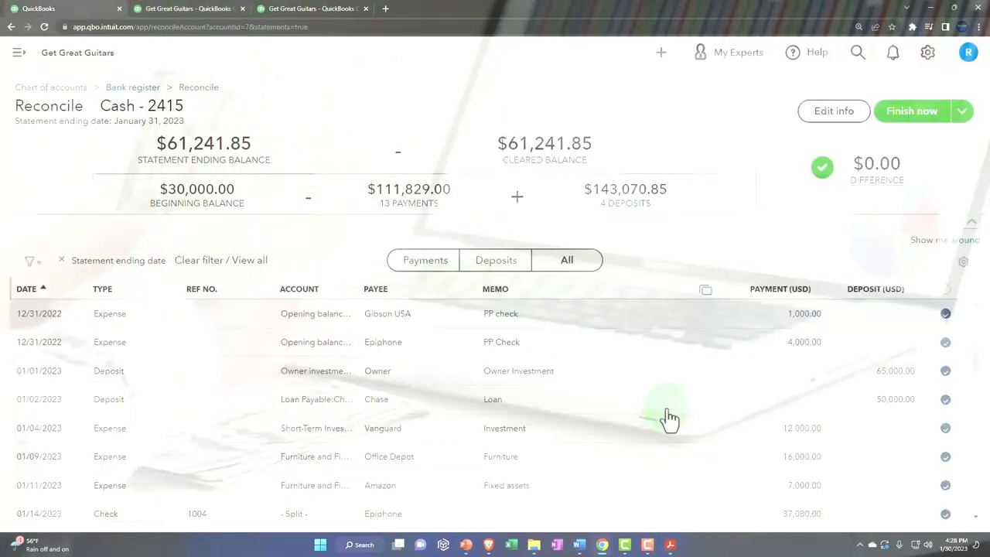
pyautogui.scroll(-3)
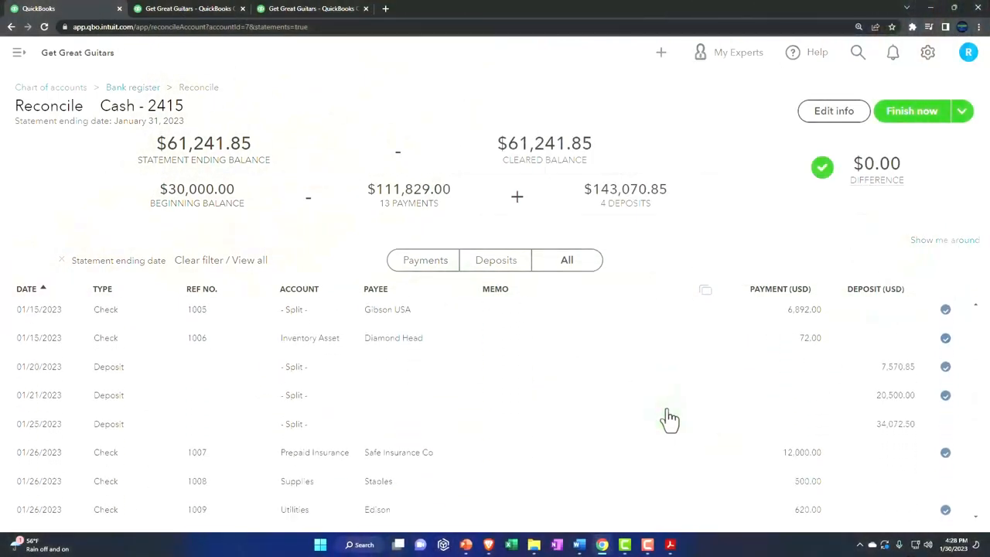
pyautogui.scroll(-3)
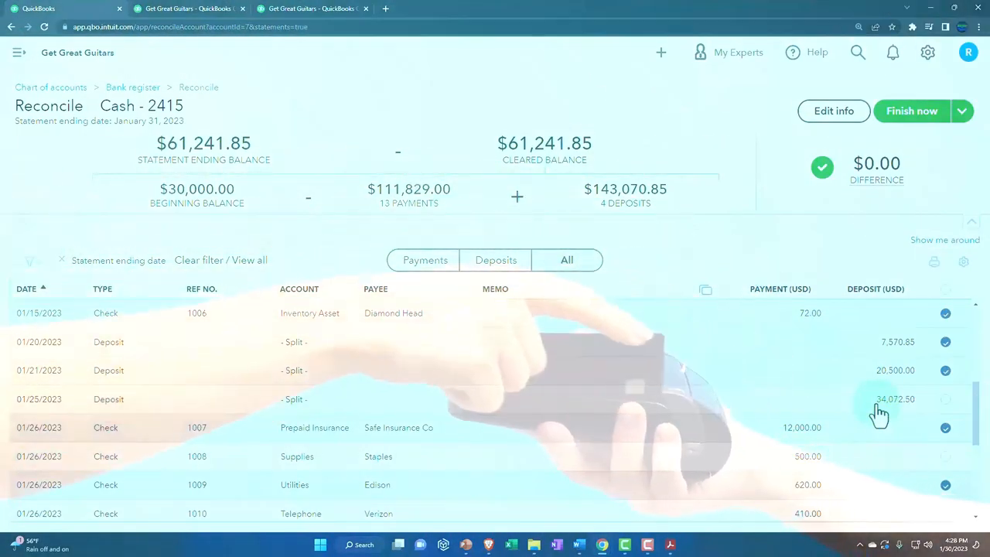
pyautogui.click(945, 399)
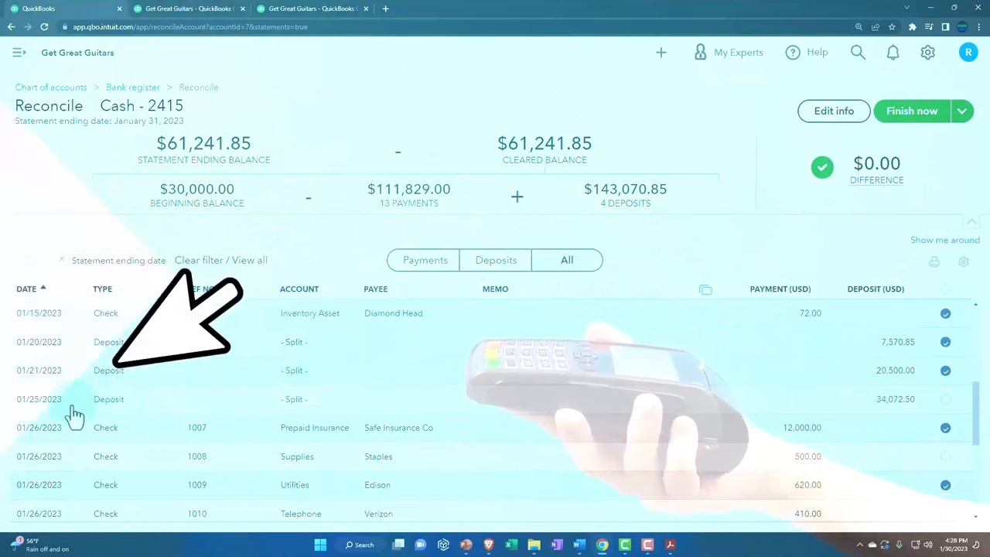
pyautogui.scroll(-3)
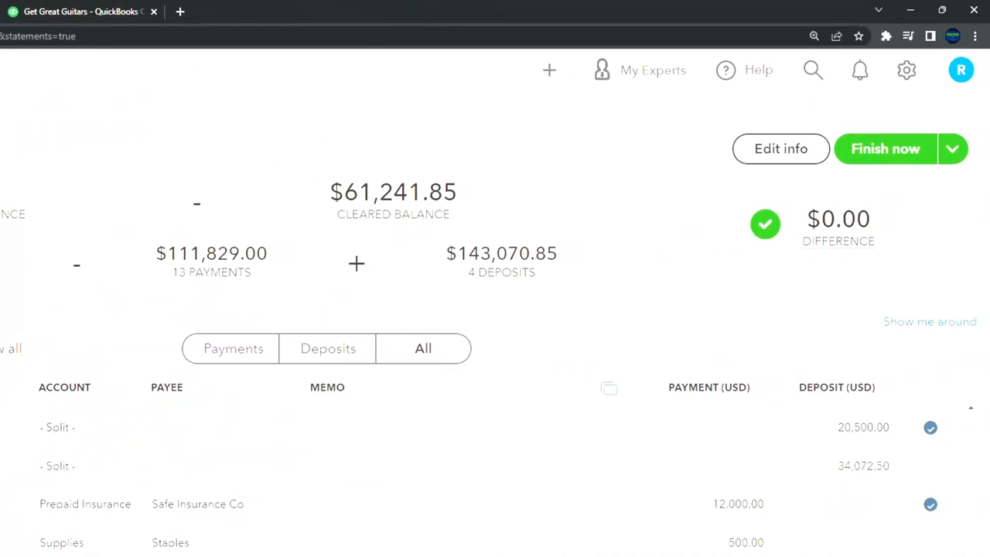
pyautogui.scroll(-3)
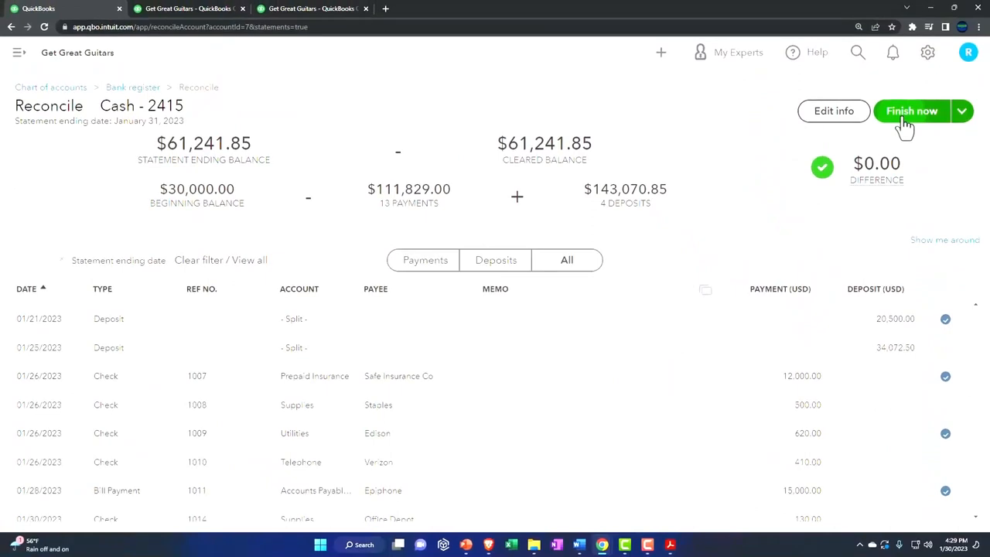
pyautogui.click(912, 111)
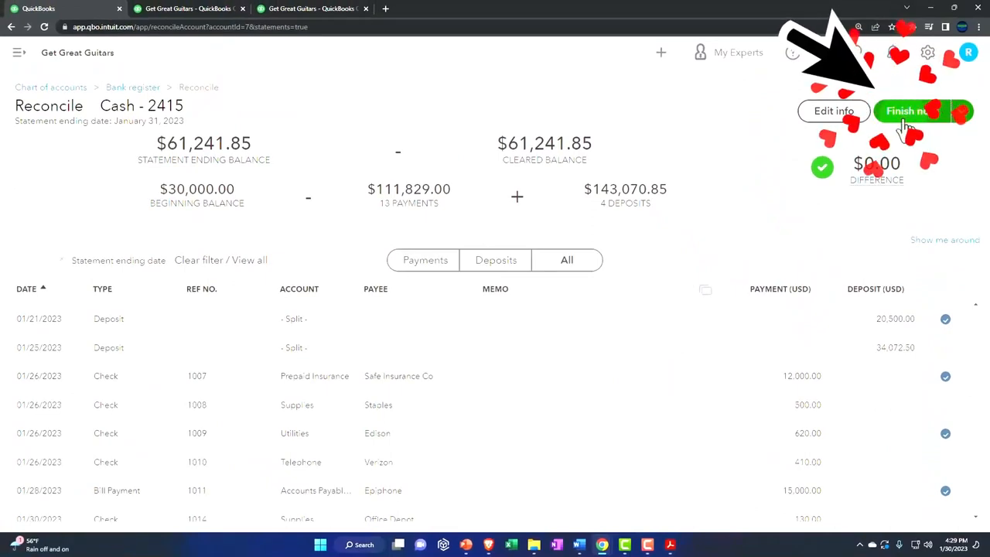